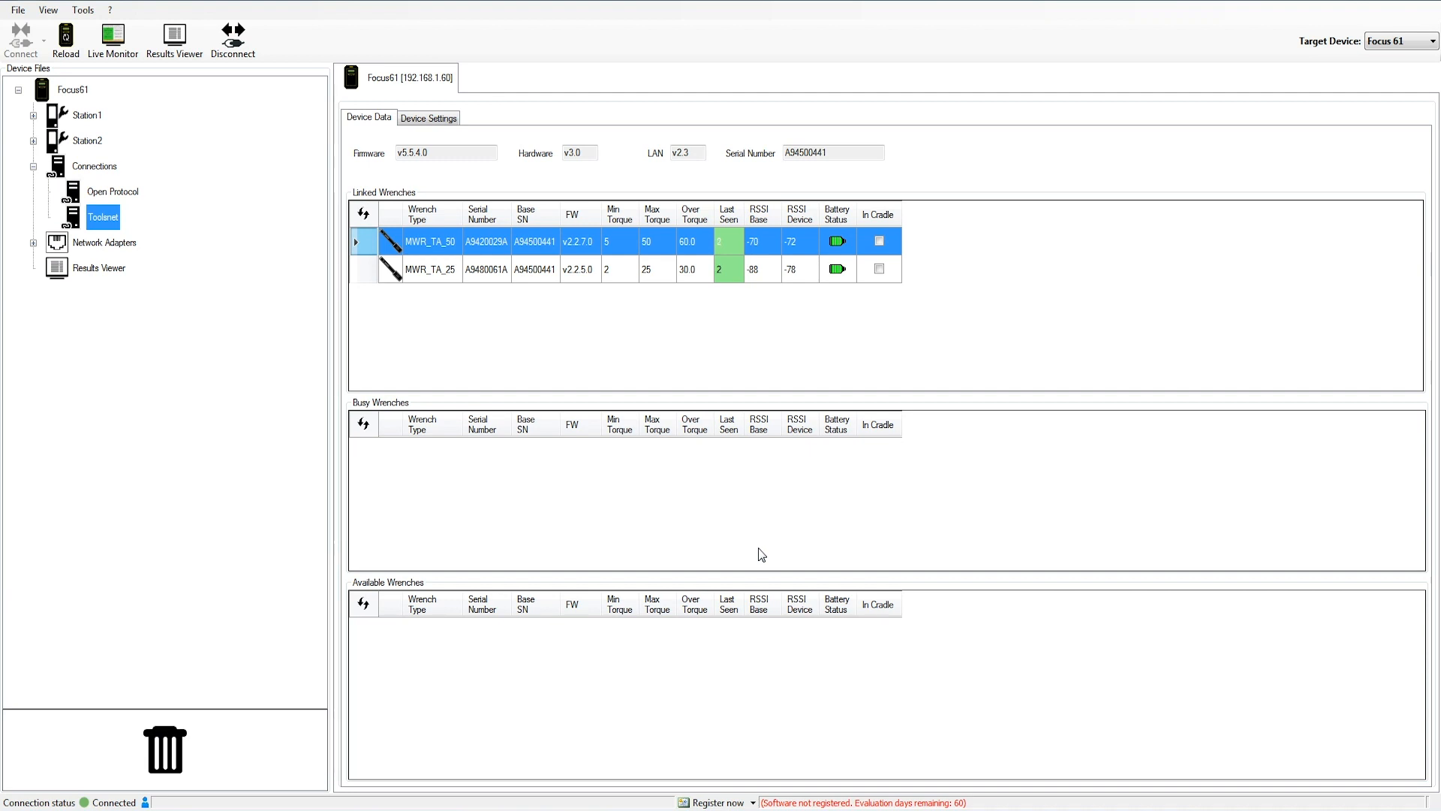
pyautogui.moveTo(255, 225)
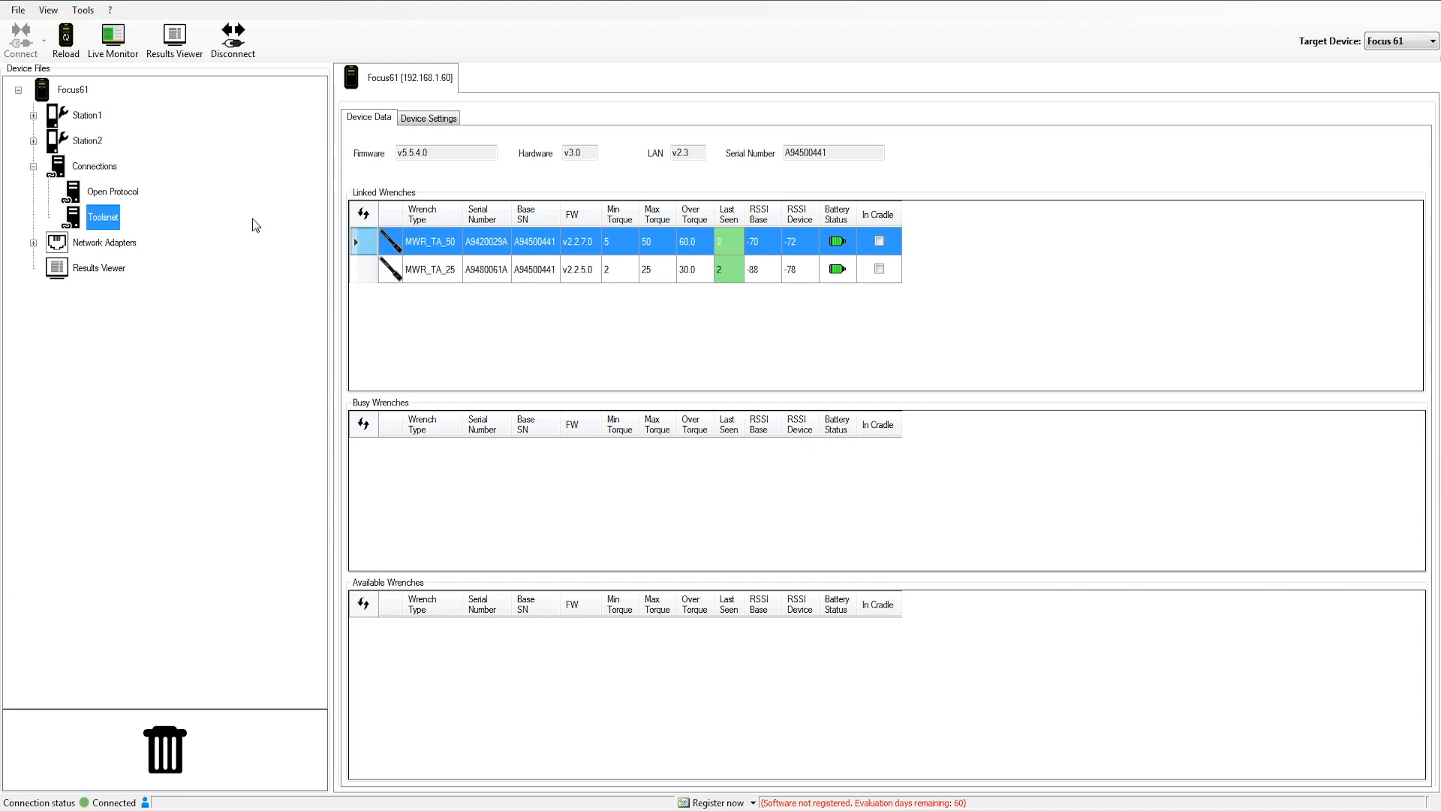
pyautogui.moveTo(118, 102)
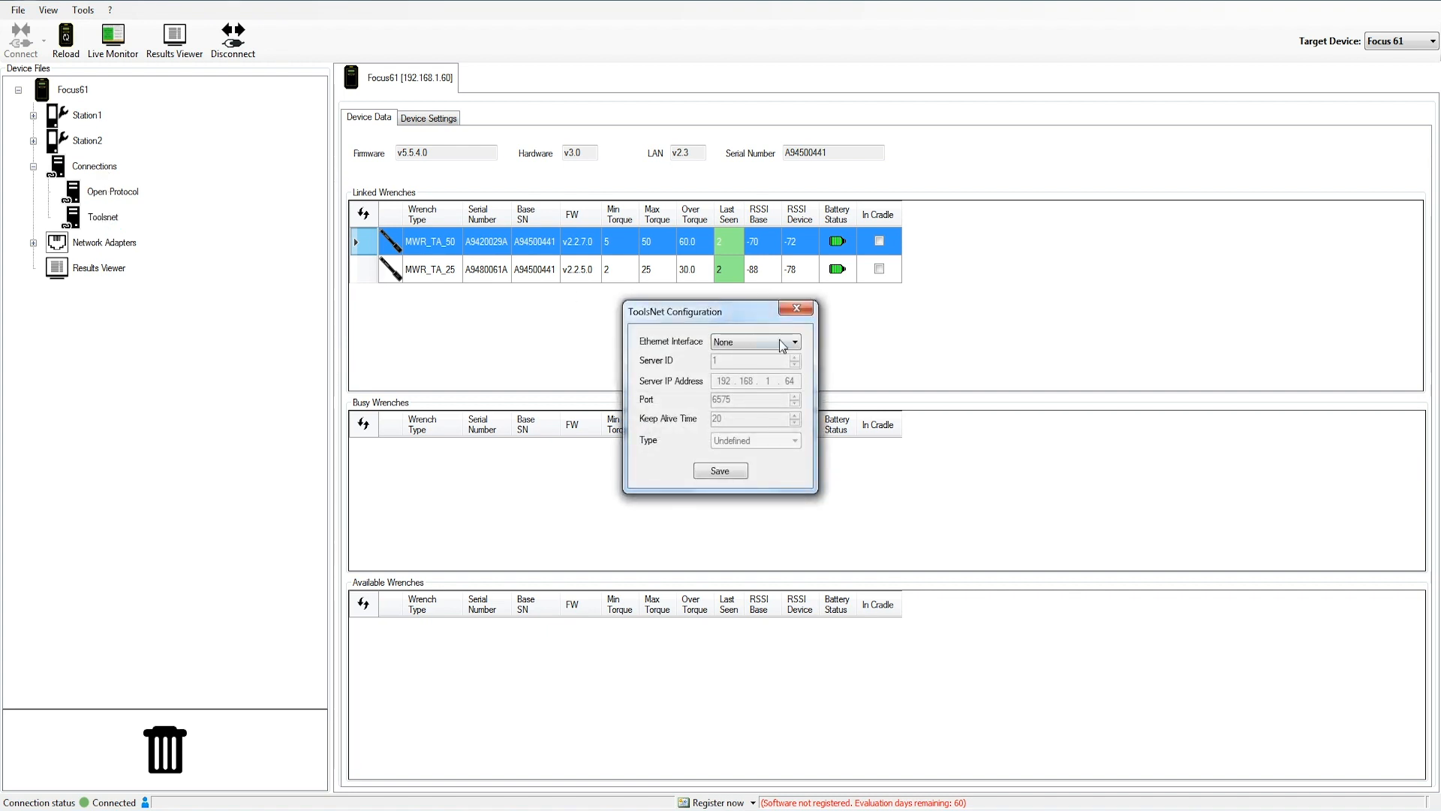
# - Expand the Ethernet Interface list to reveal the port choices for Focus61
pyautogui.click(793, 341)
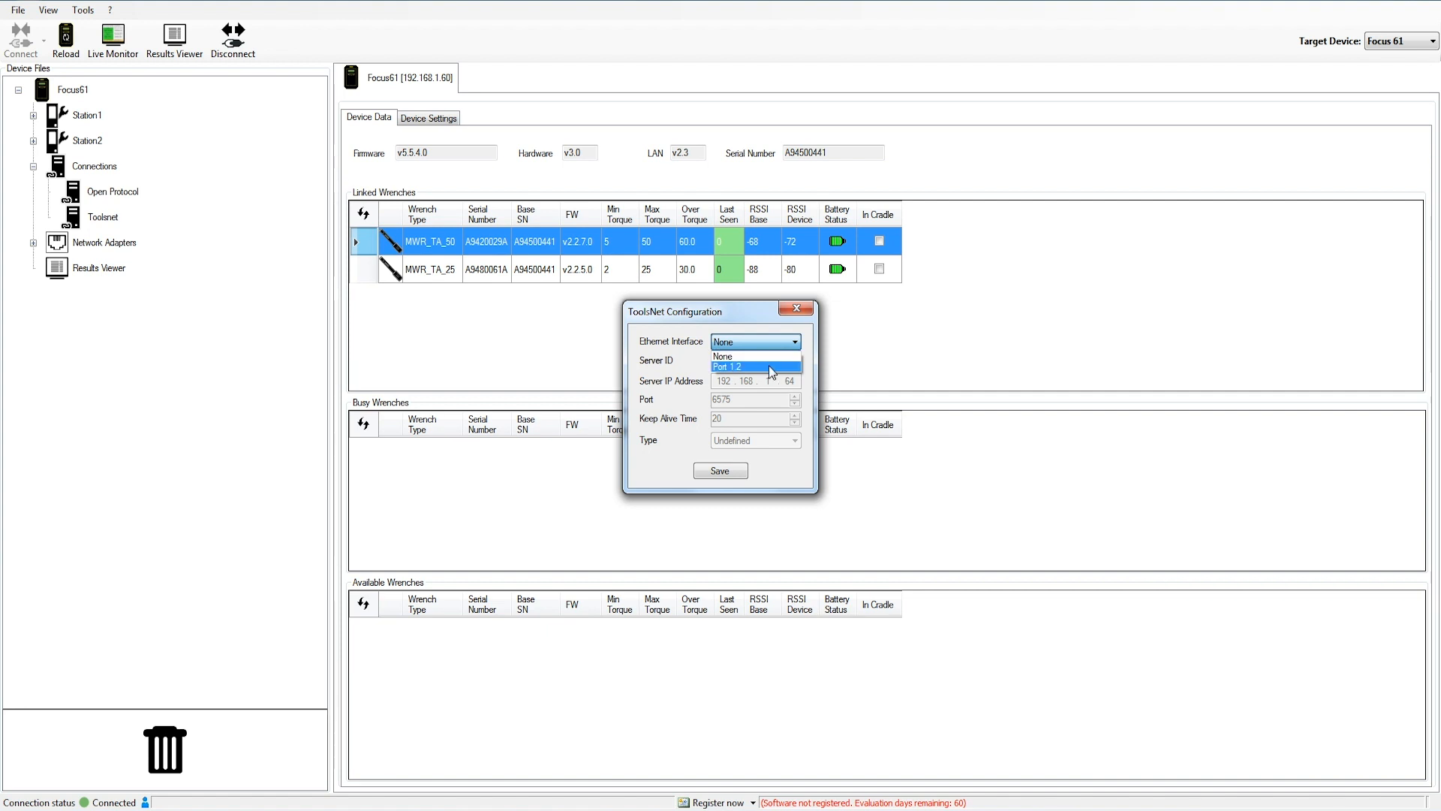
# - Pick Port 1.2, enabling server ID 1, IP 192.168.1.64, port 6575, keep-alive 20
pyautogui.click(728, 367)
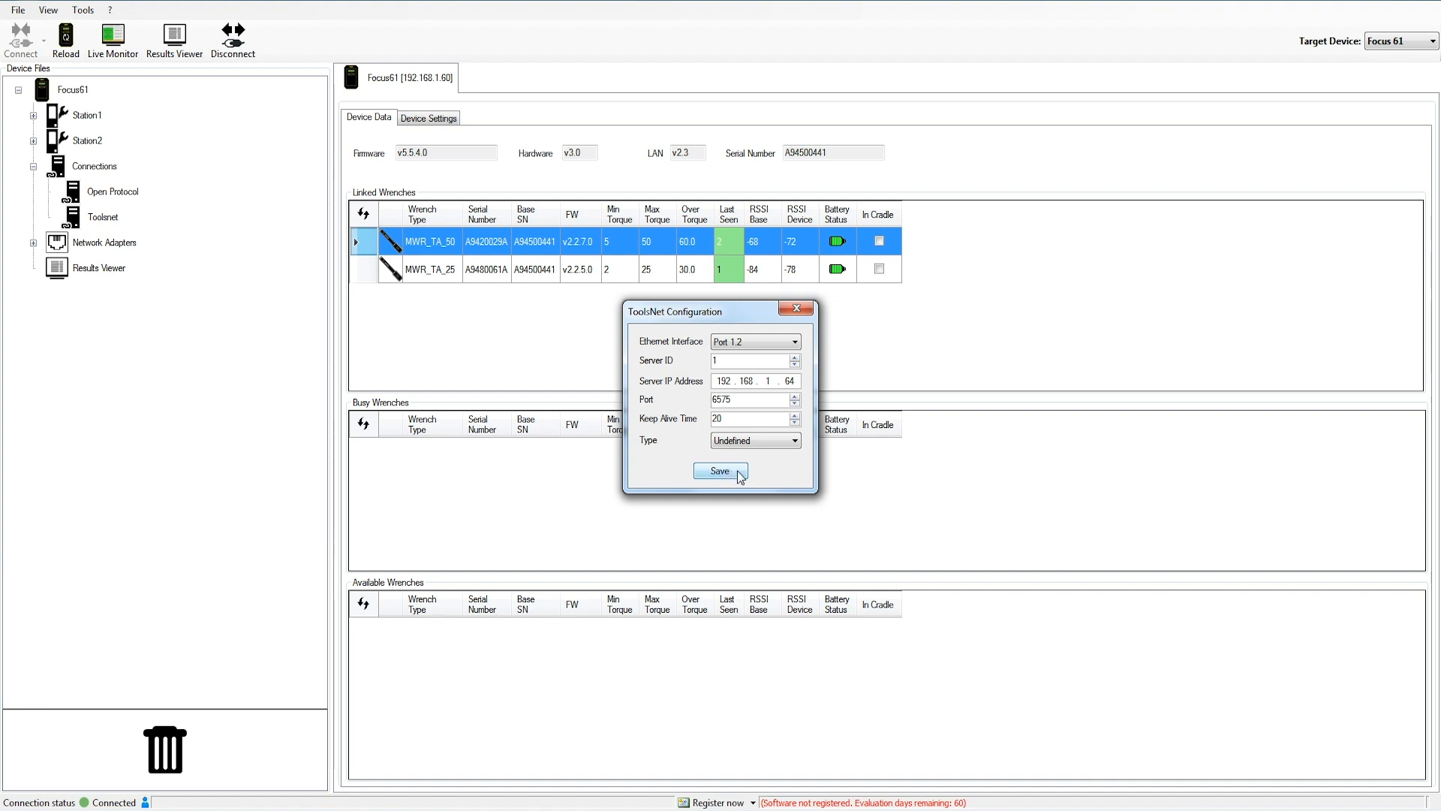
pyautogui.moveTo(762, 402)
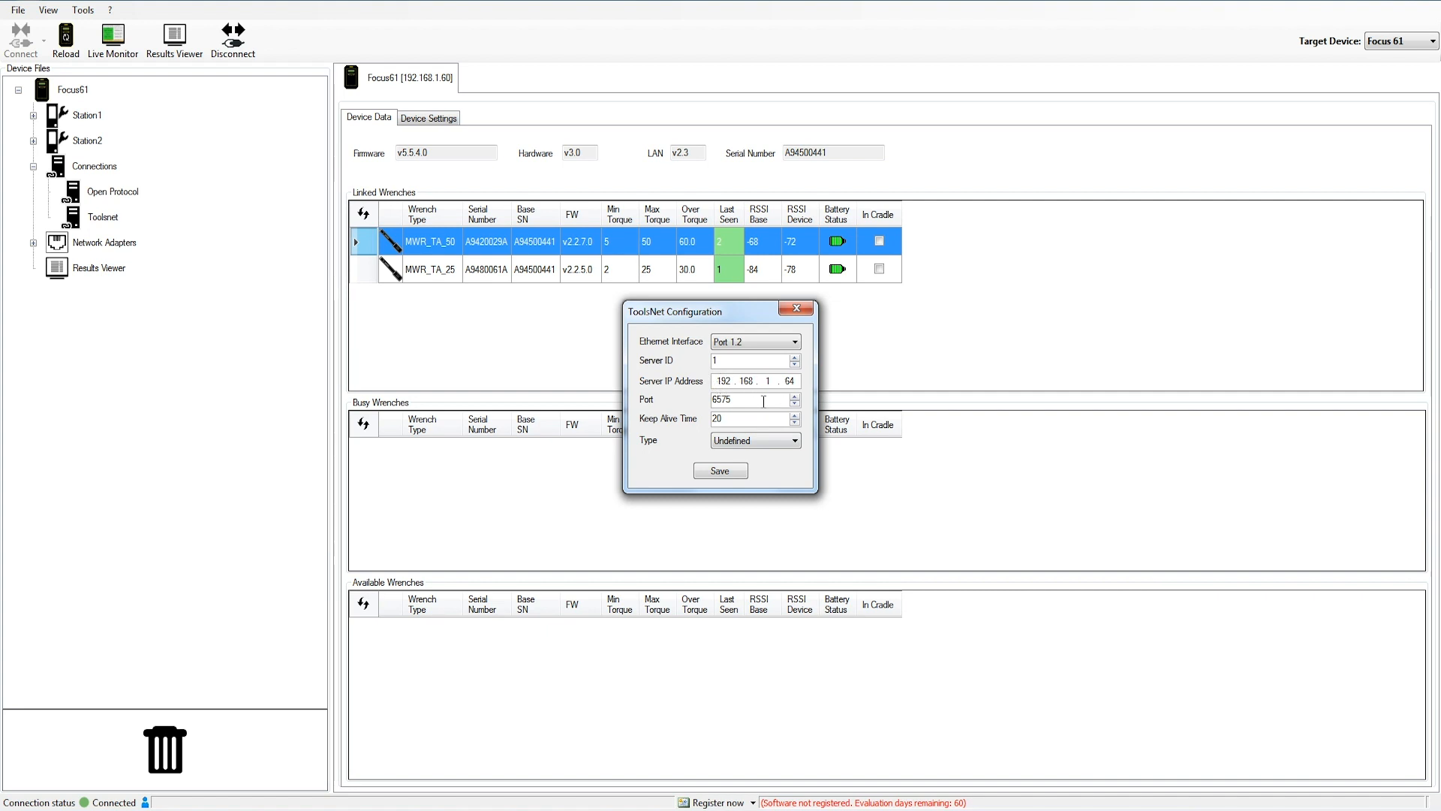